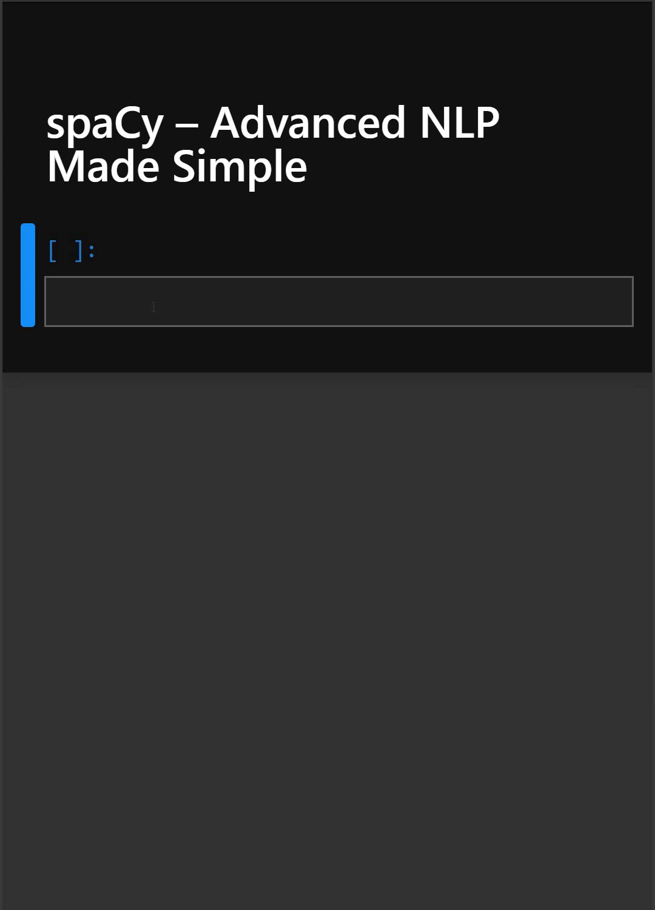
Step: Place the cursor in the empty code cell below the spaCy title
click(335, 302)
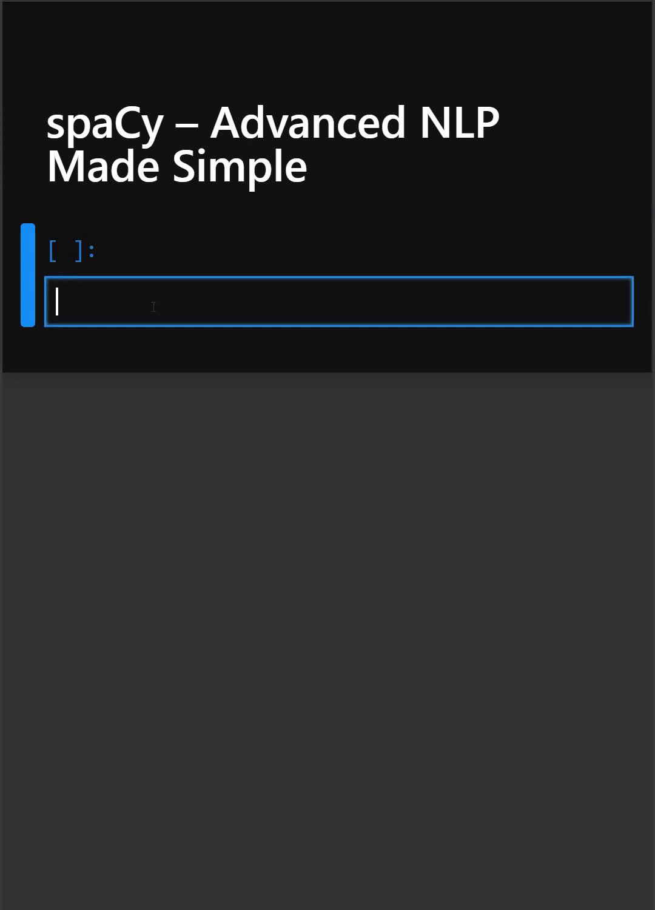
Step: Write the first line: import spacy
text(import)
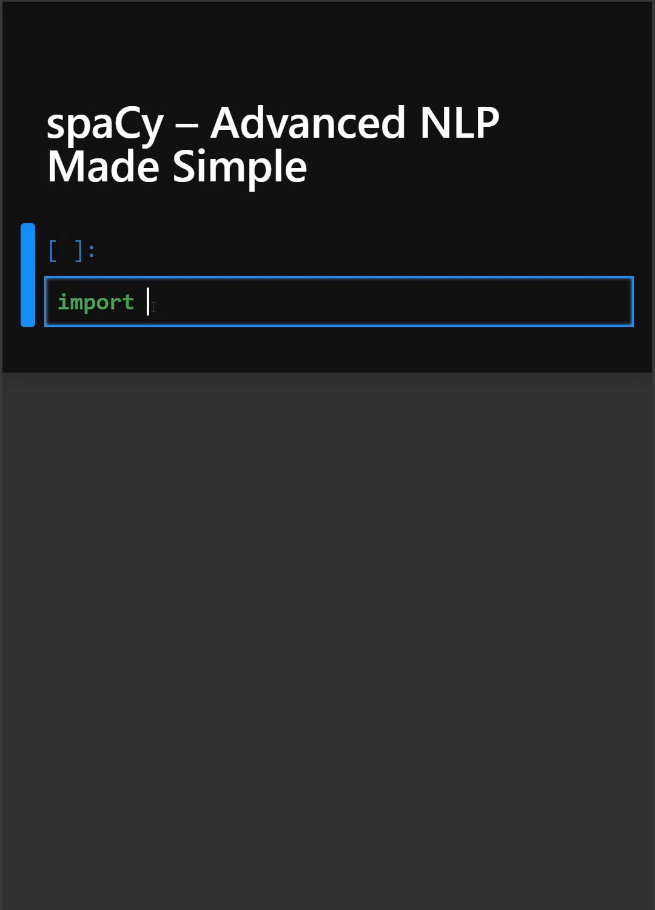
text(sca)
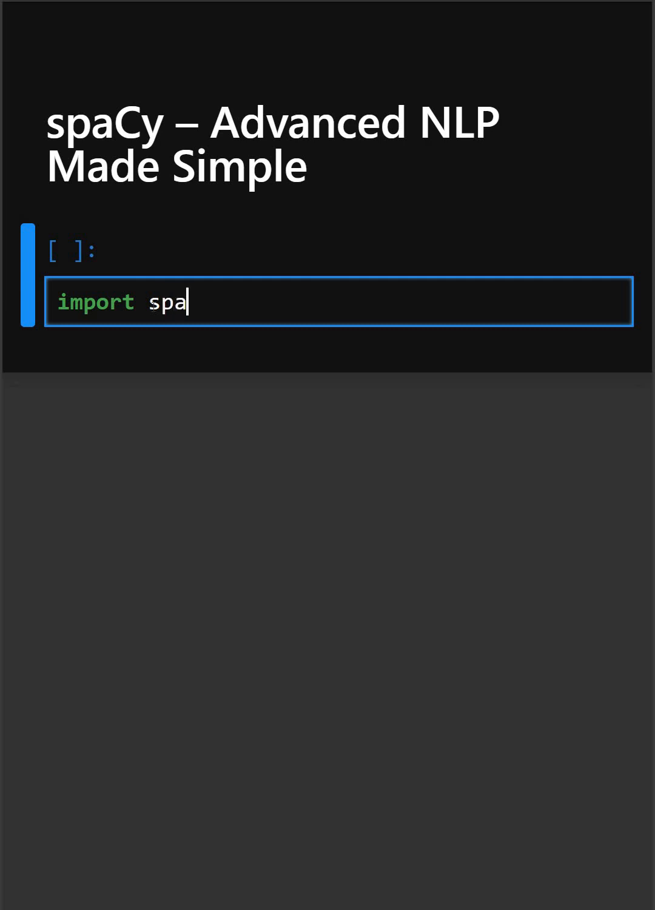
text(cy)
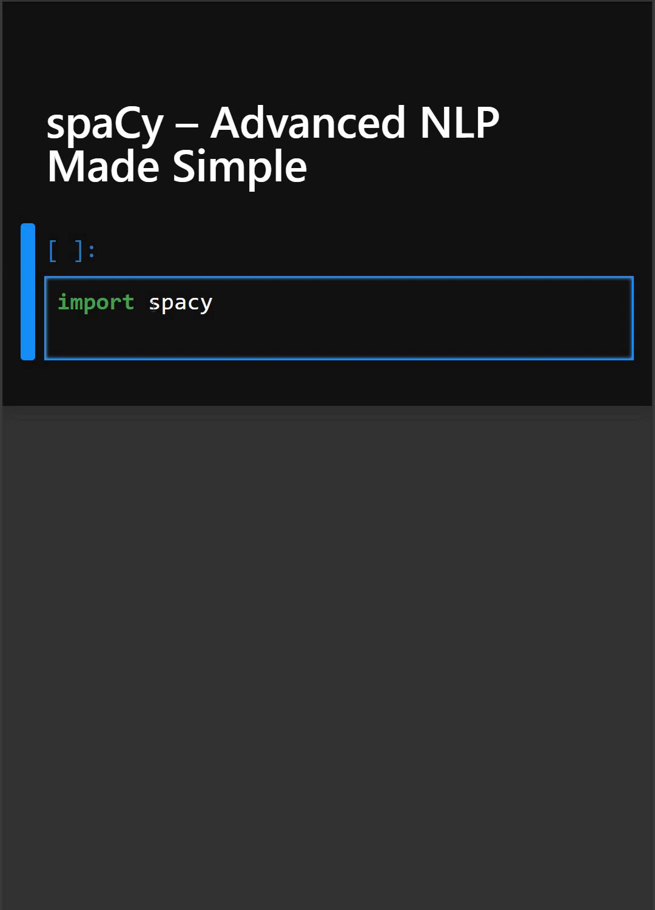
Step: Write nlp=spacy.load("en_core_web_sm") on the second line
text(nlp)
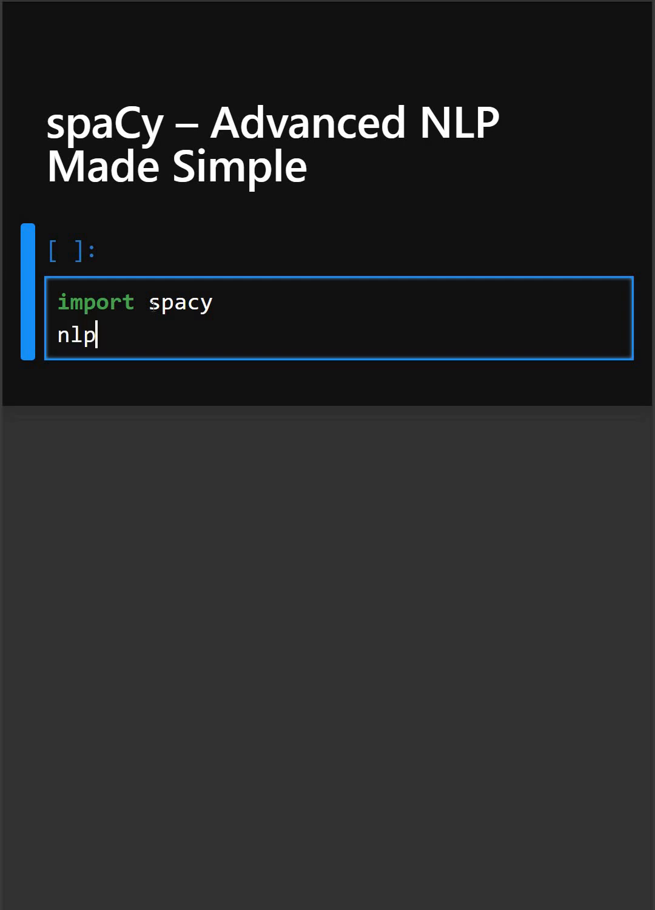
text(=sc)
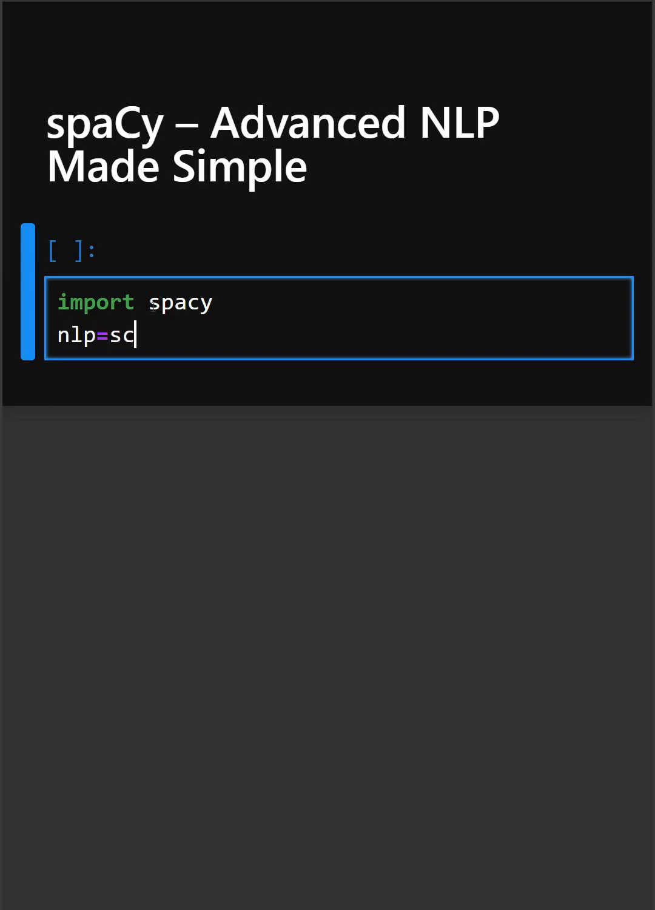
text(pac)
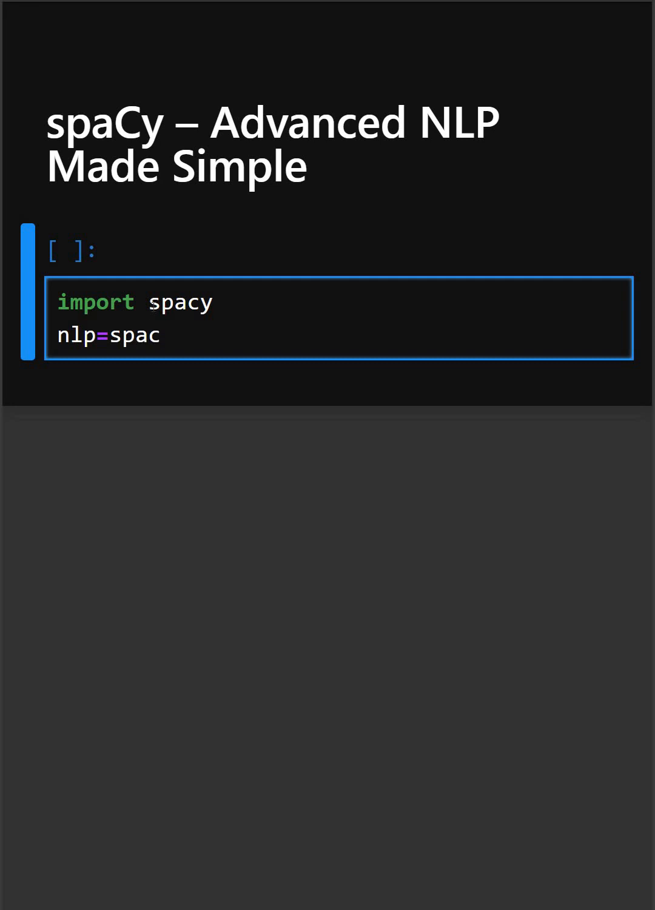
text(y)
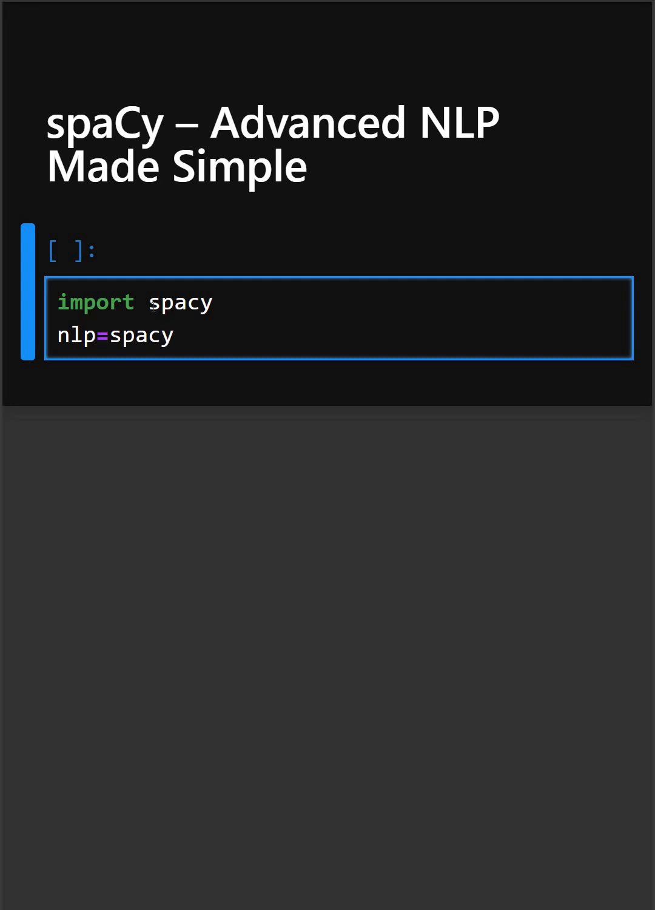
text(.lo)
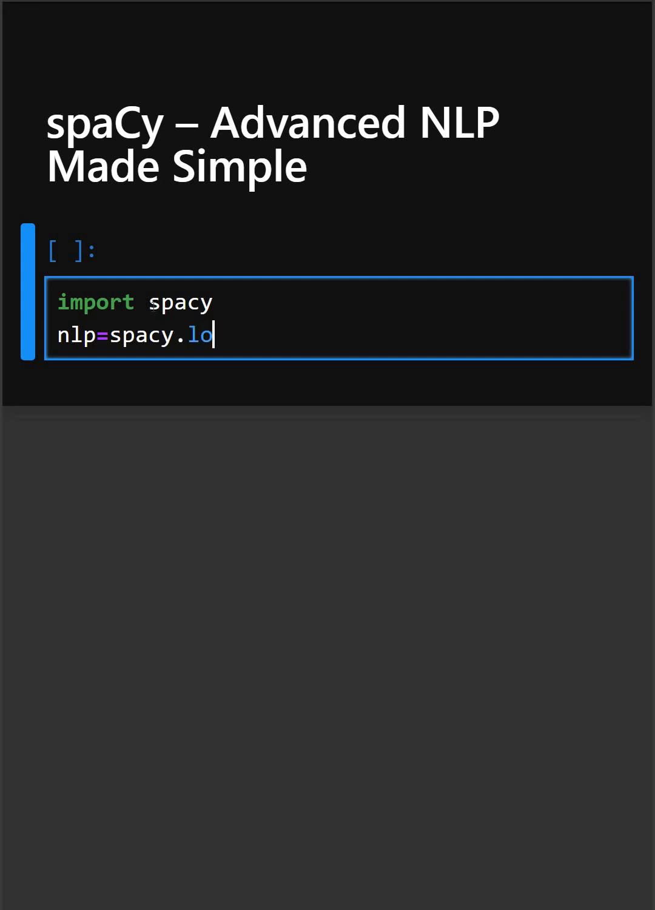
text(ad())
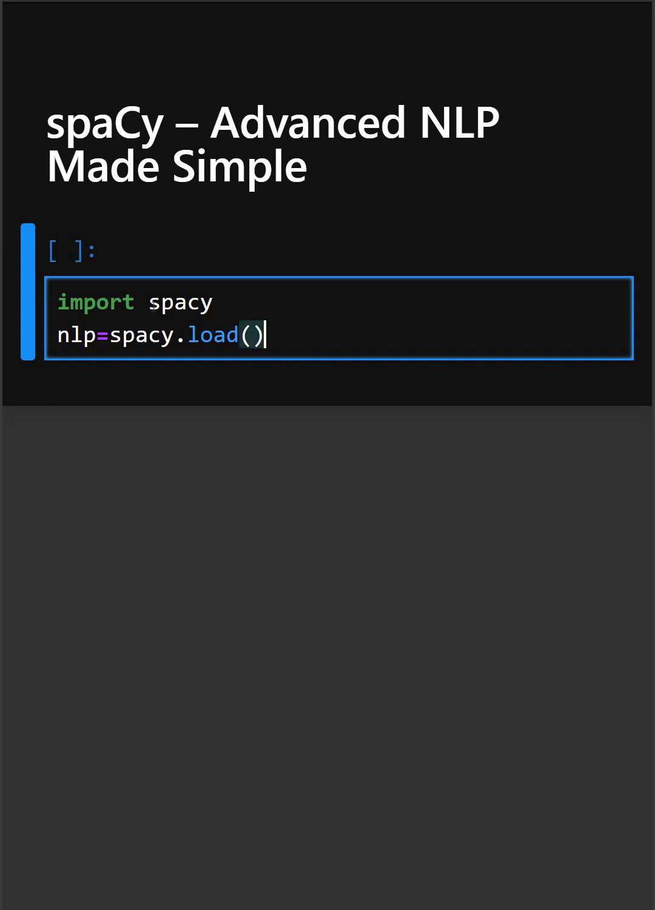
text("en")
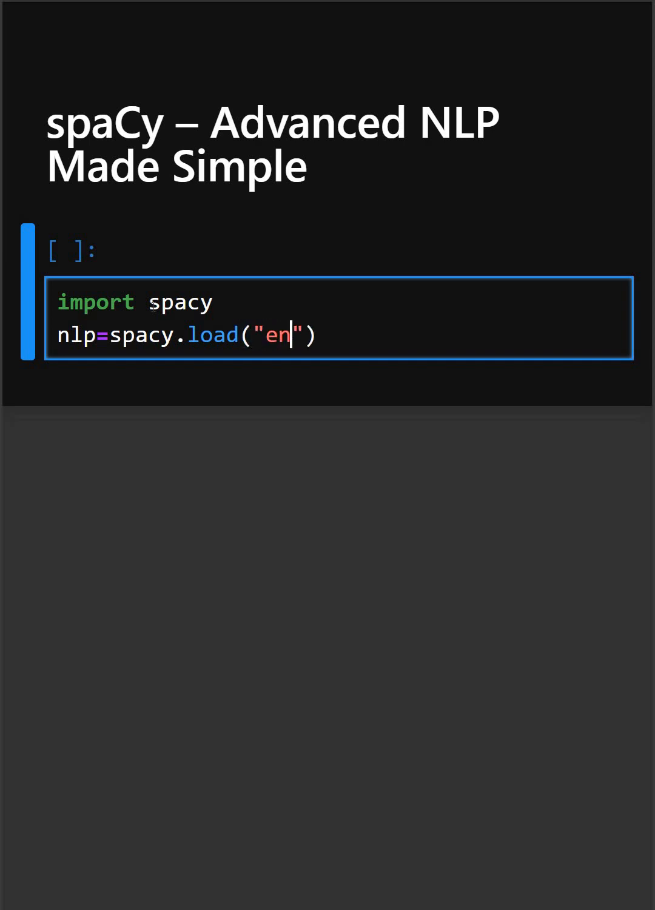
text(_core)
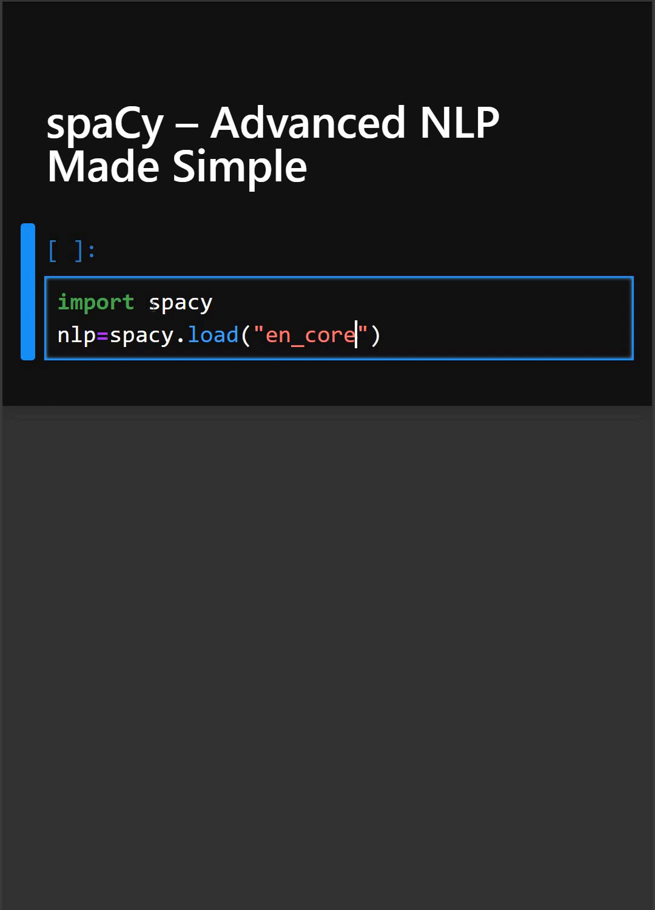
text(_web)
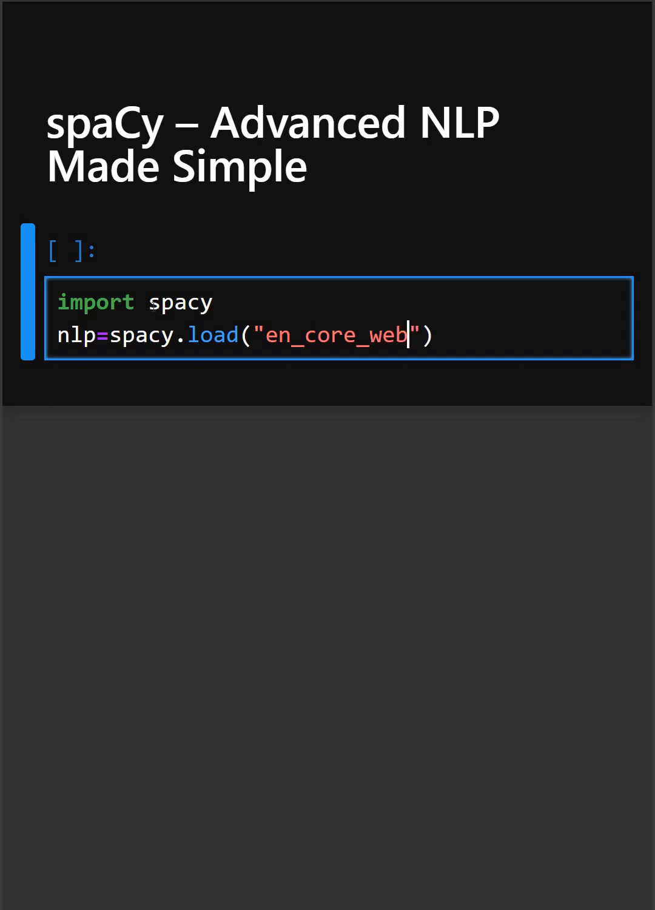
text(sm)
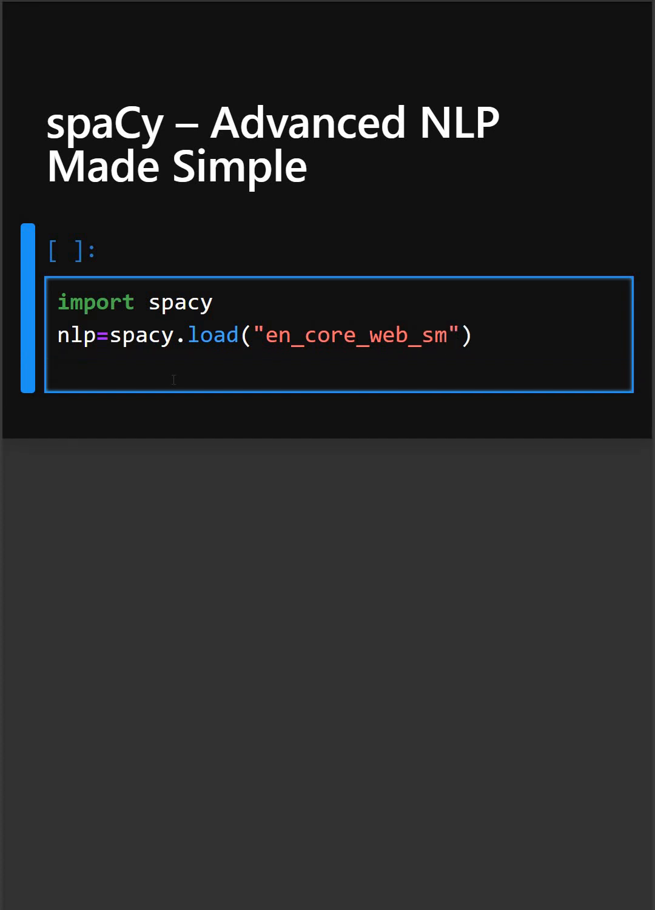
Step: Write doc=nlp("Apple is loading at buying a startup...") on the third line
text(d)
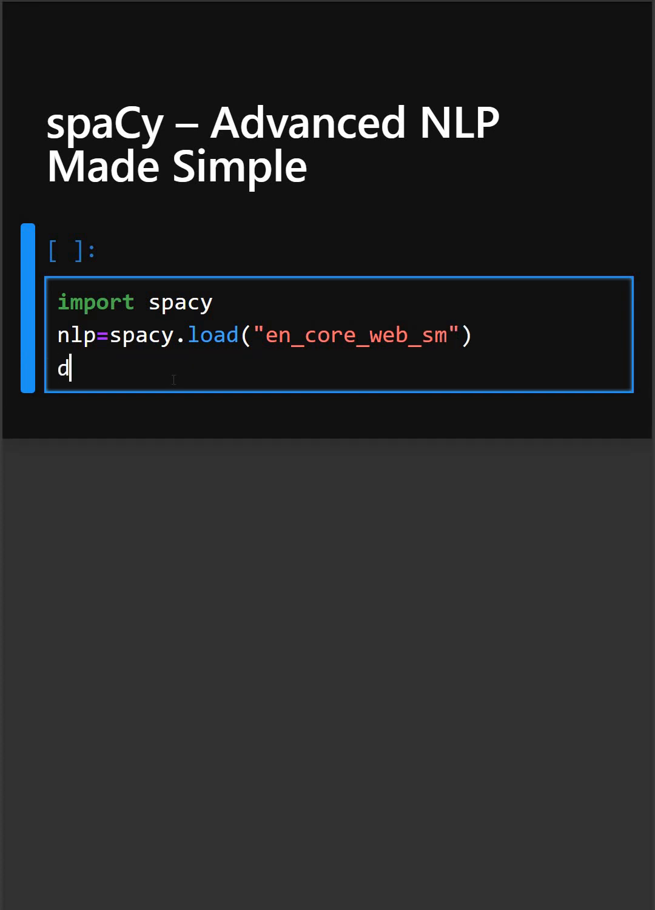
text(oc)
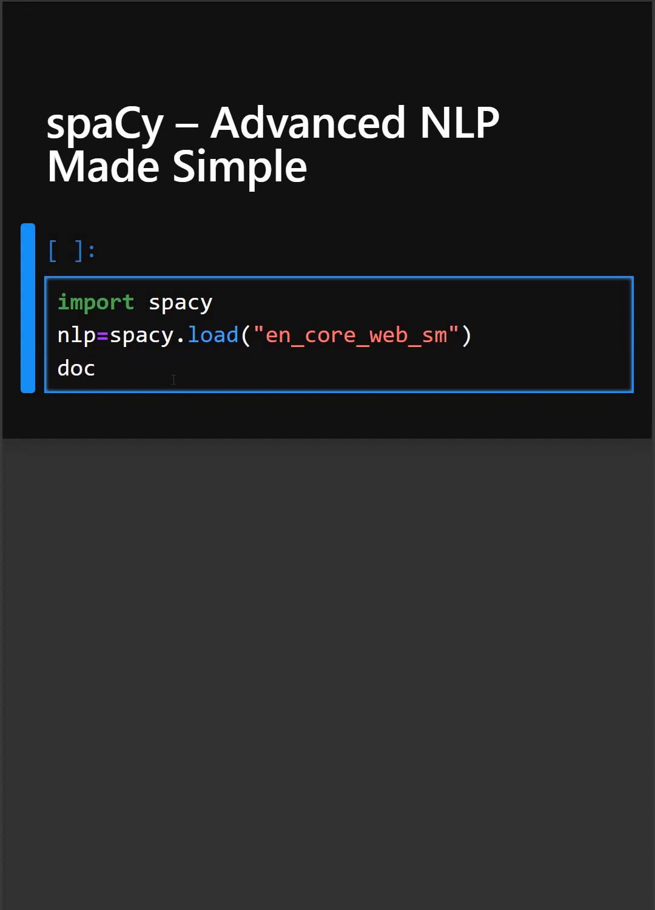
text(=nlp)
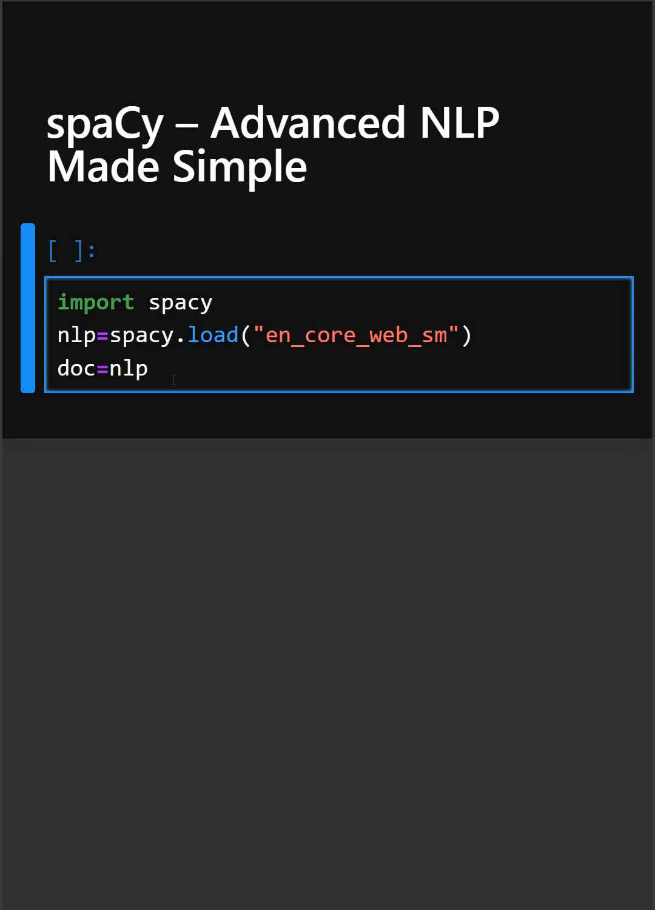
text((""))
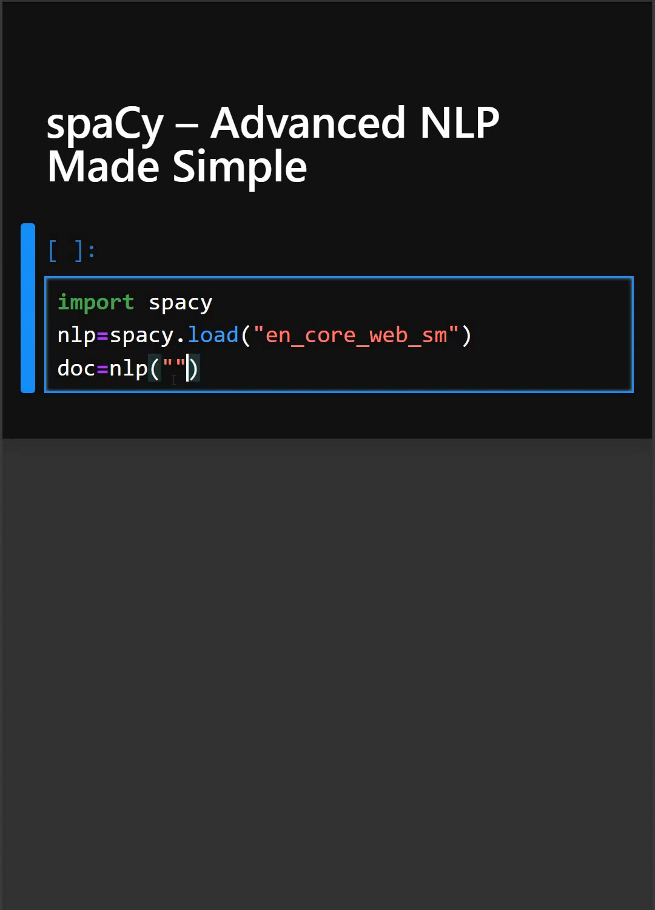
text(Appl)
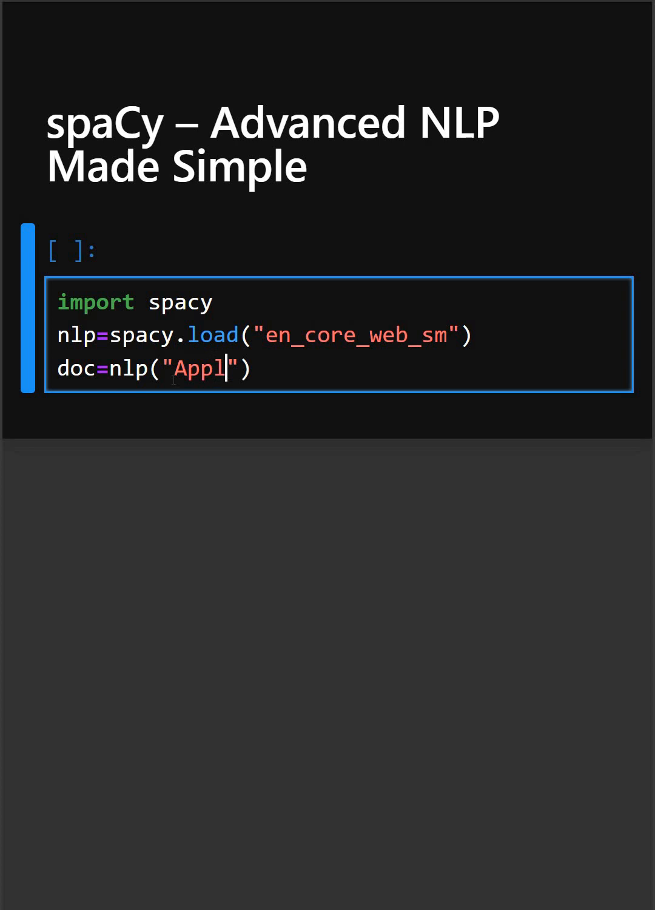
text(e is loa)
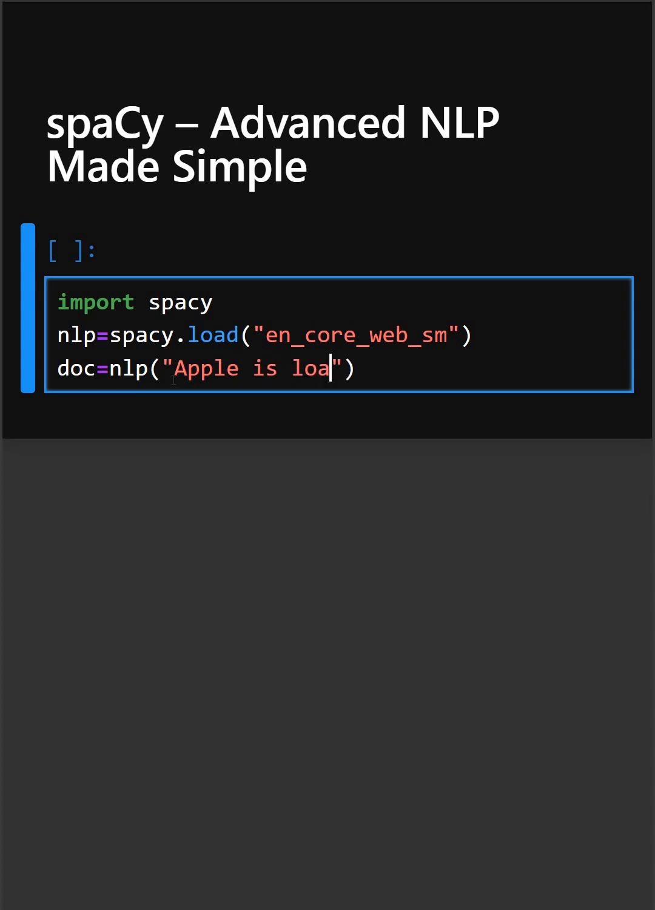
text(ding a)
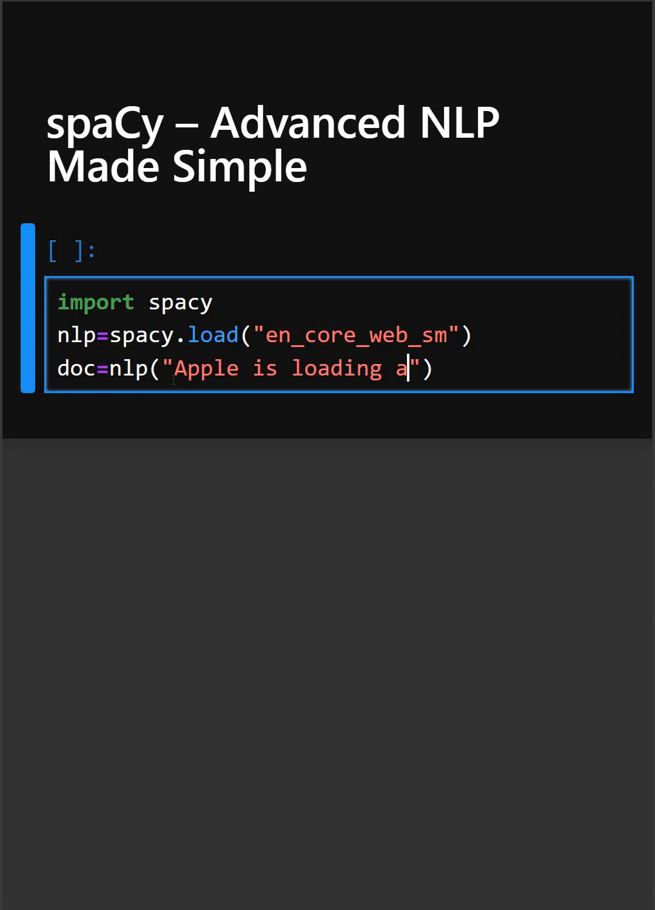
text(t buyin)
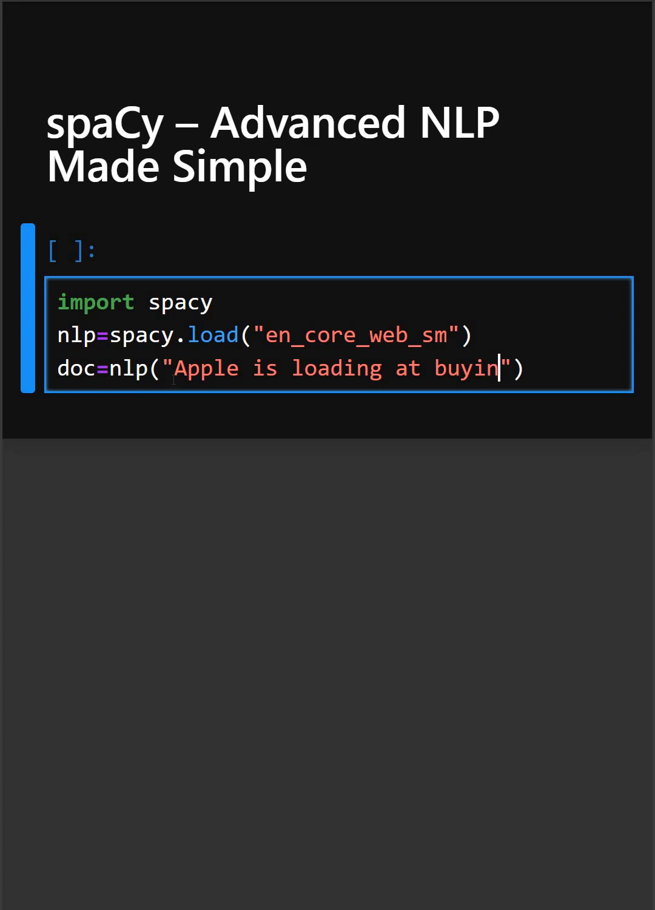
text(g a startu)
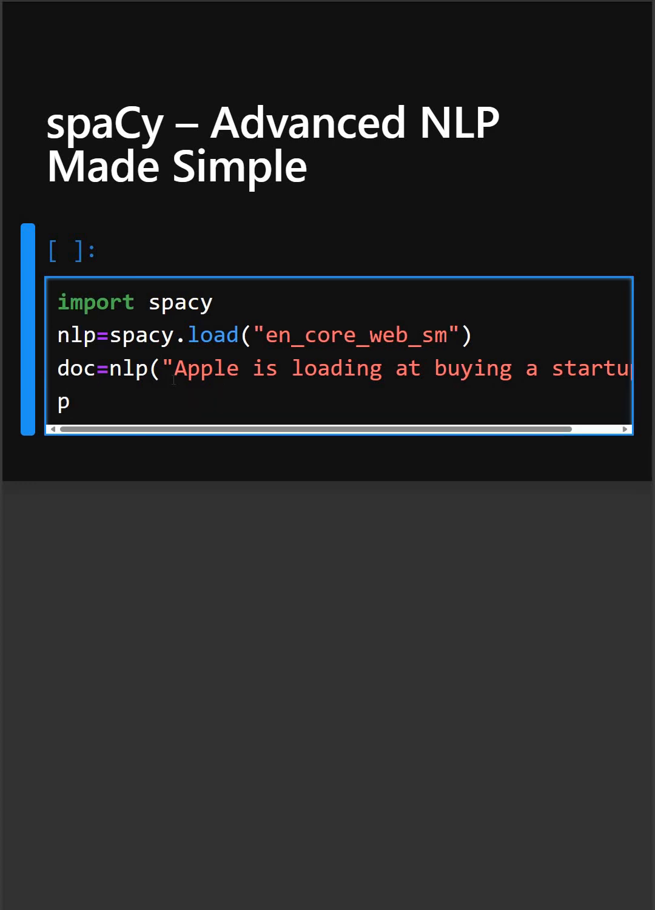
Step: Write print("Tokens:",[token.text for token in doc]) on the fourth line
text(rint)
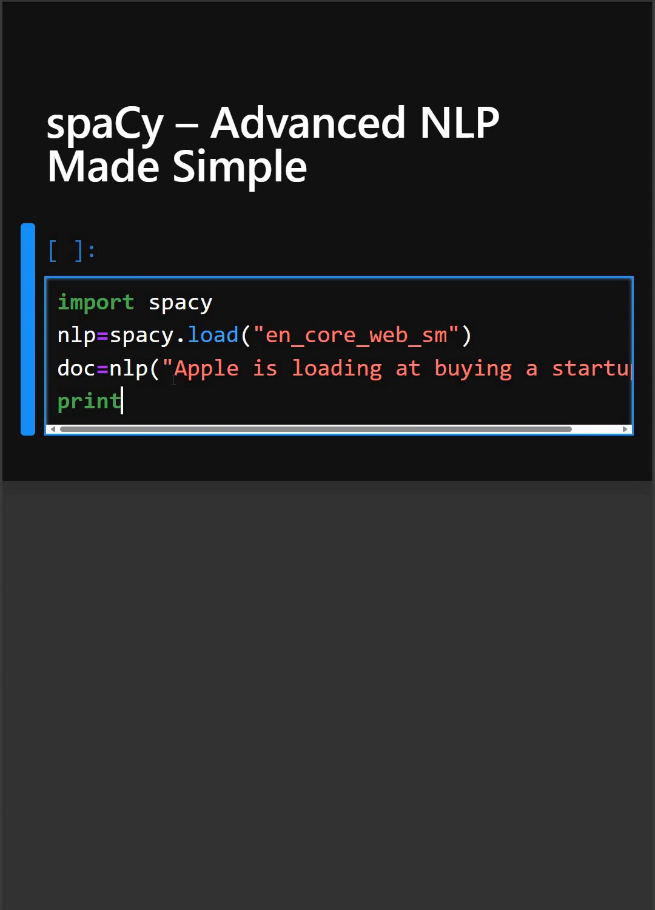
text((")
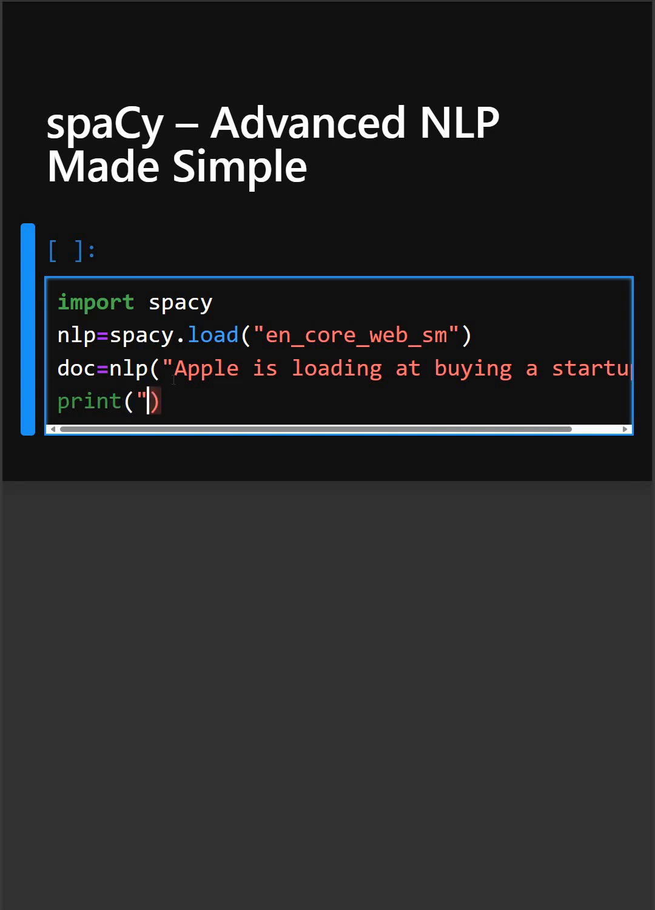
text(To)
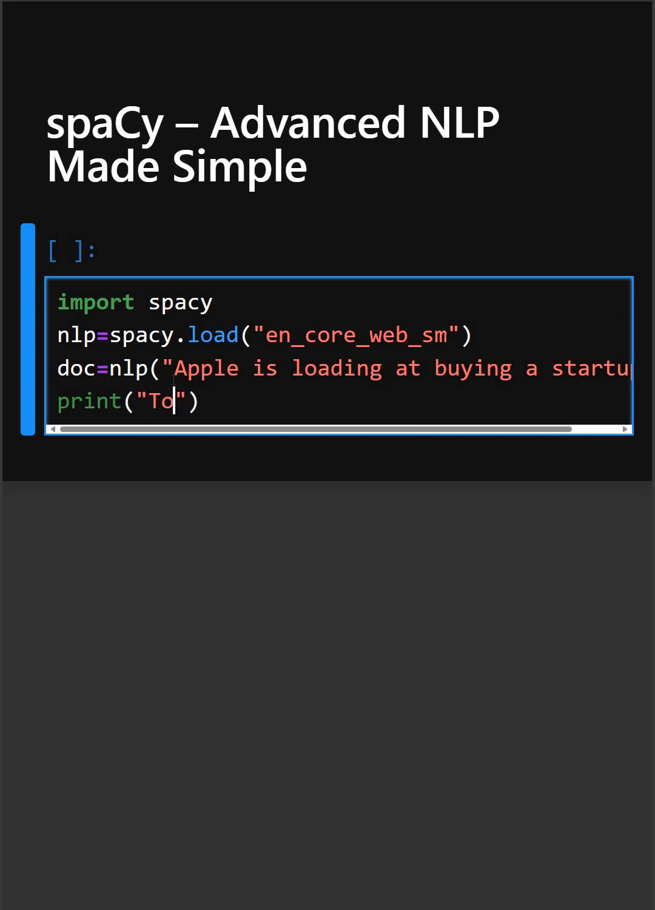
text(kens)
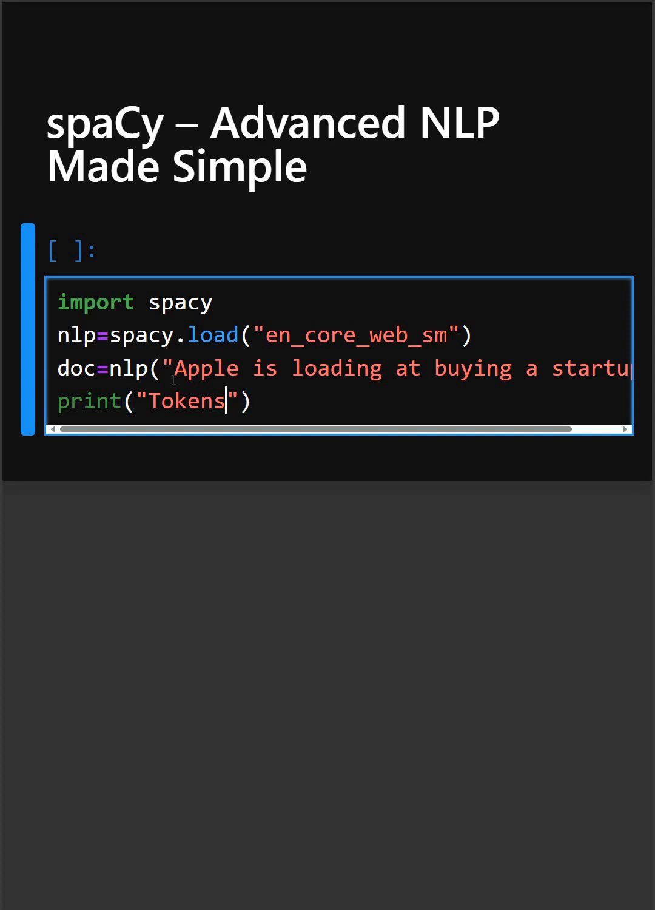
text(:)
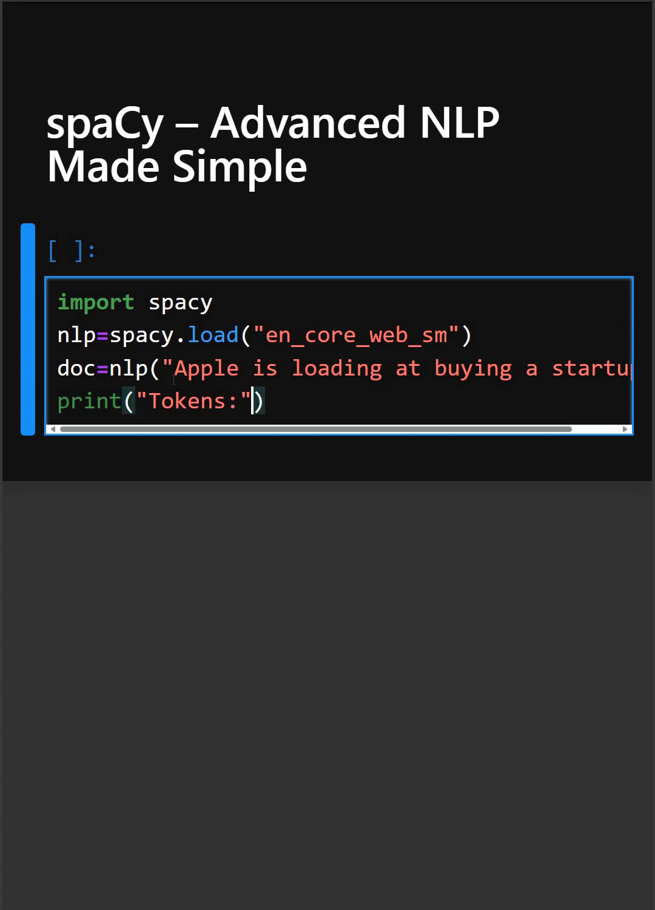
text([])
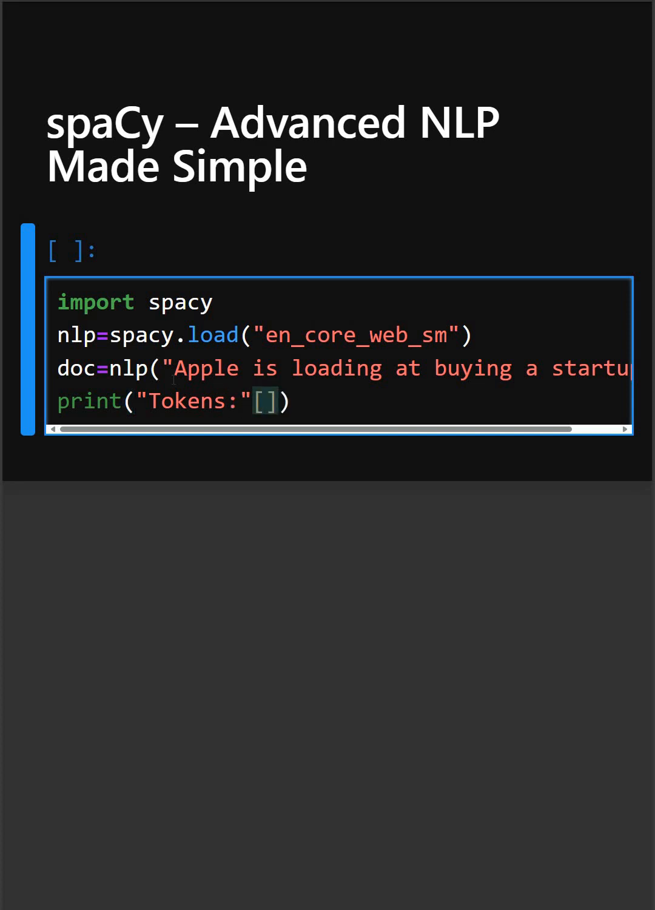
text(token)
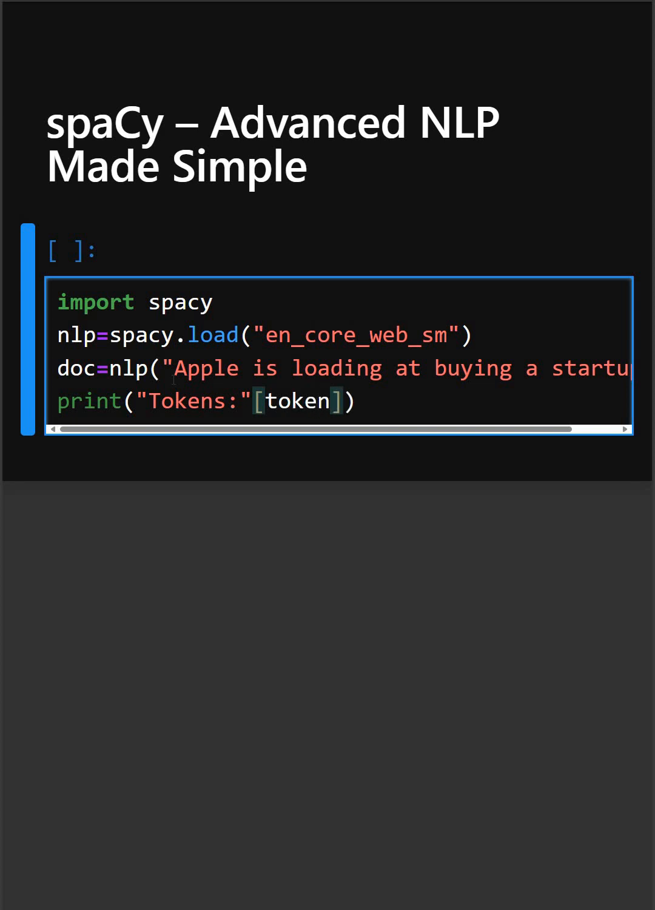
text(.text for t)
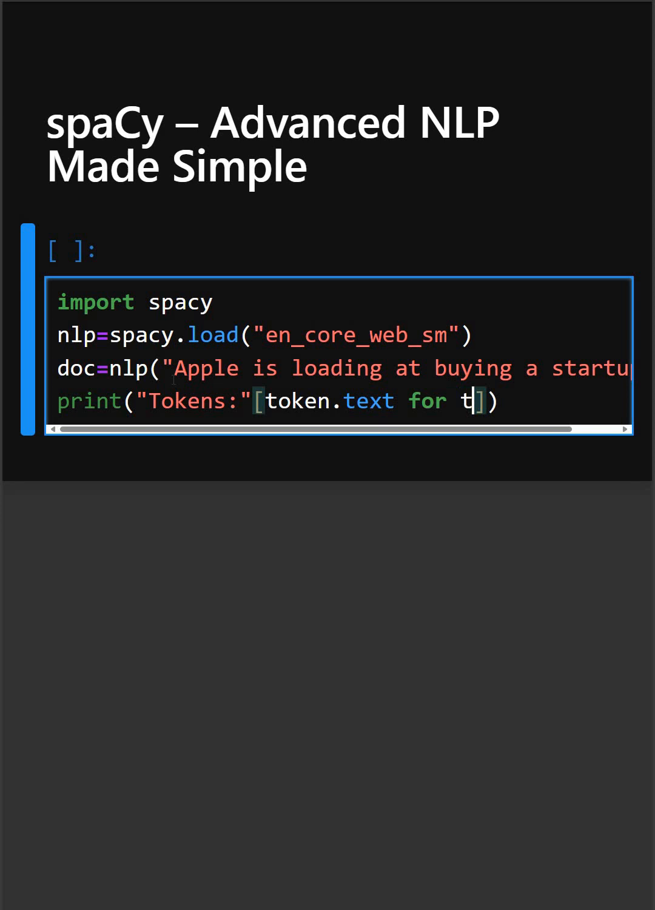
text(oken)
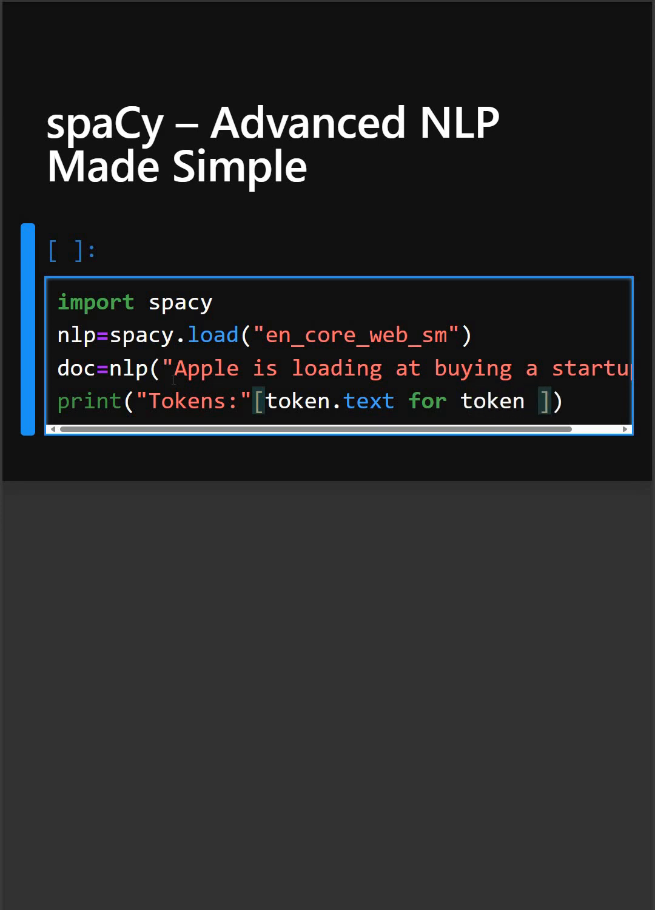
text(in doc])
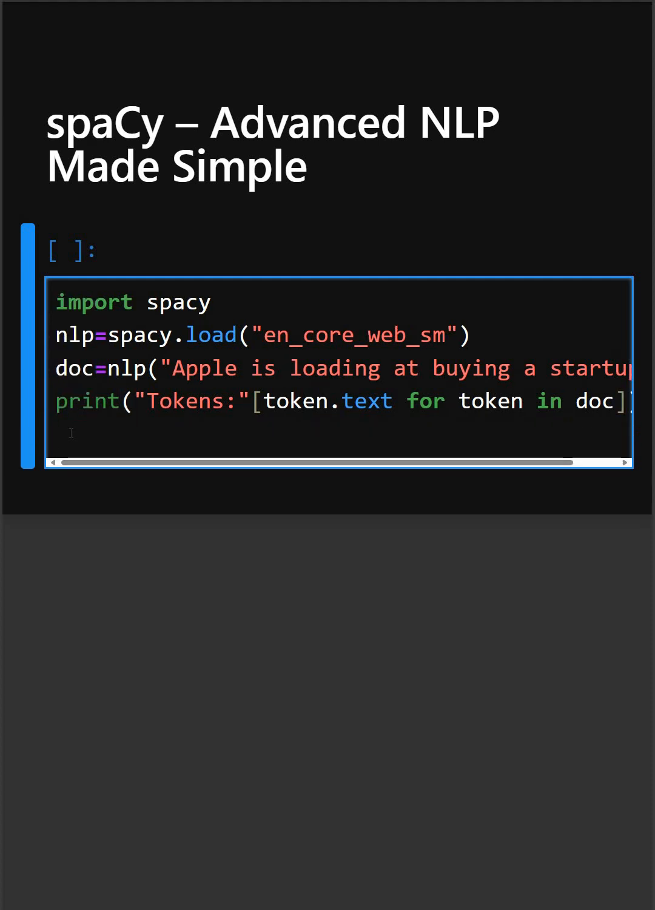
Step: Begin the fifth line with print("Entities:",[]) as an empty list skeleton
text(print)
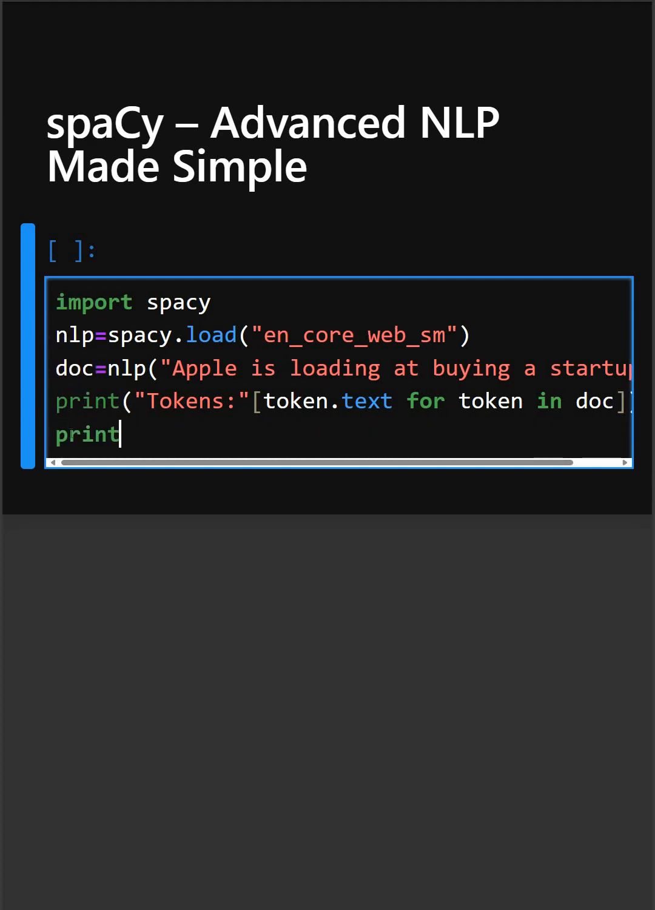
text(())
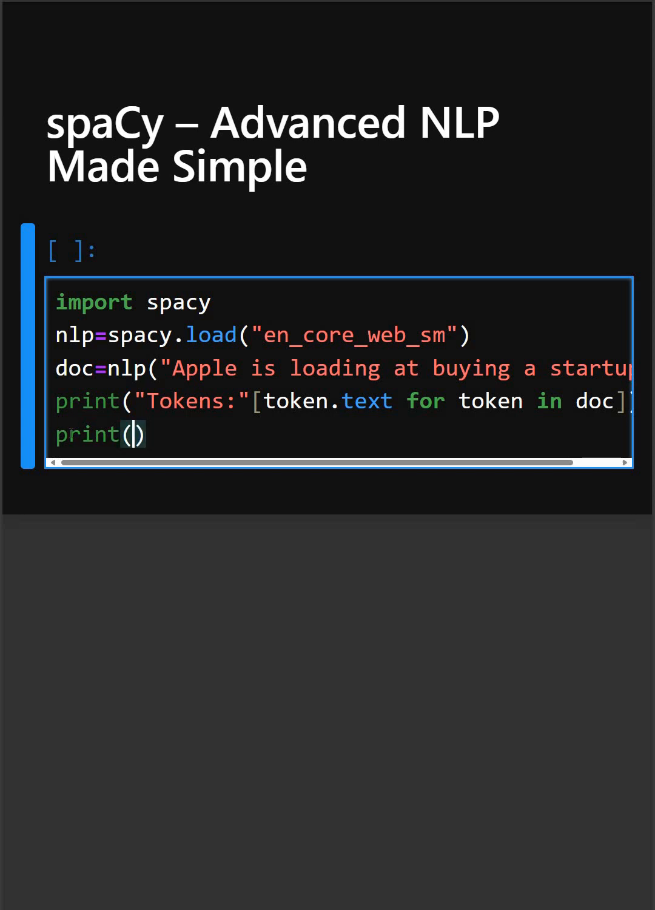
text("Entit")
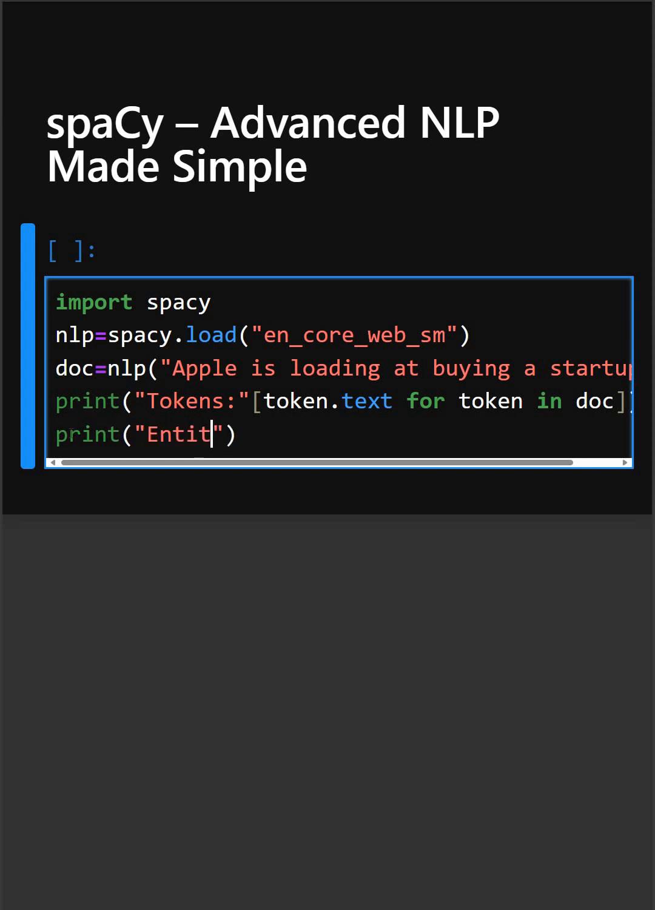
text(ies)
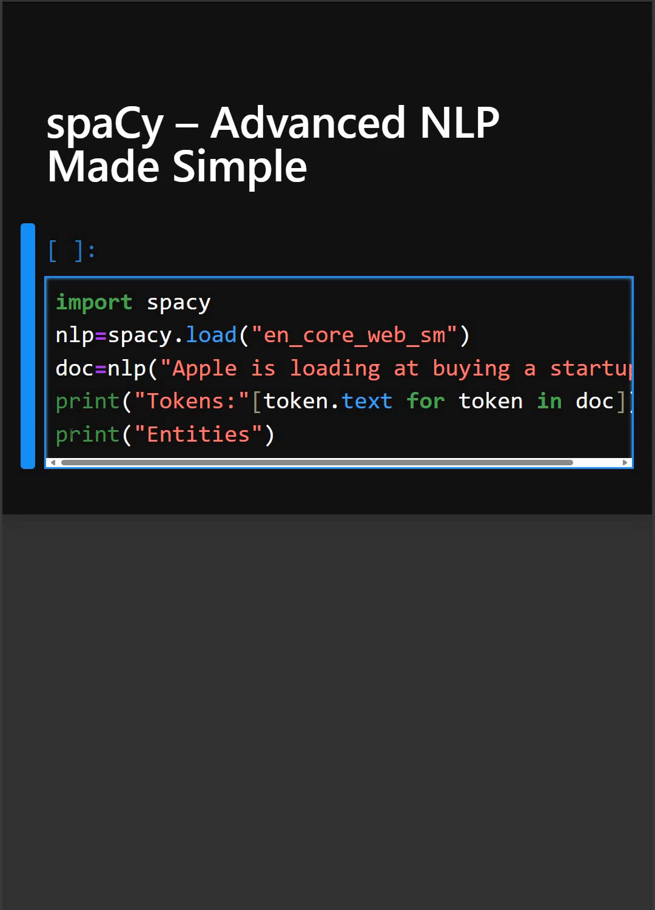
text(:)
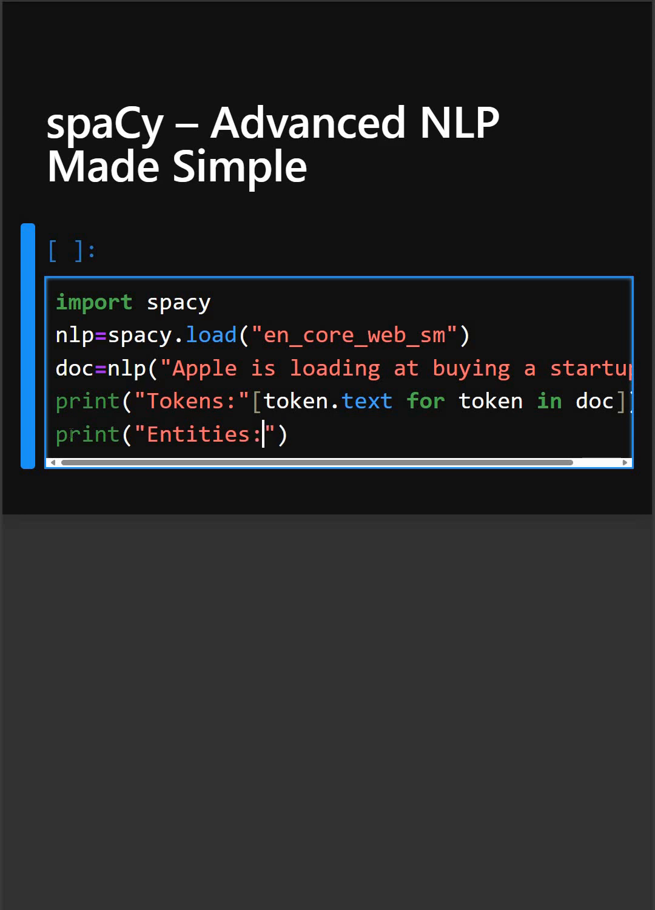
text(,)
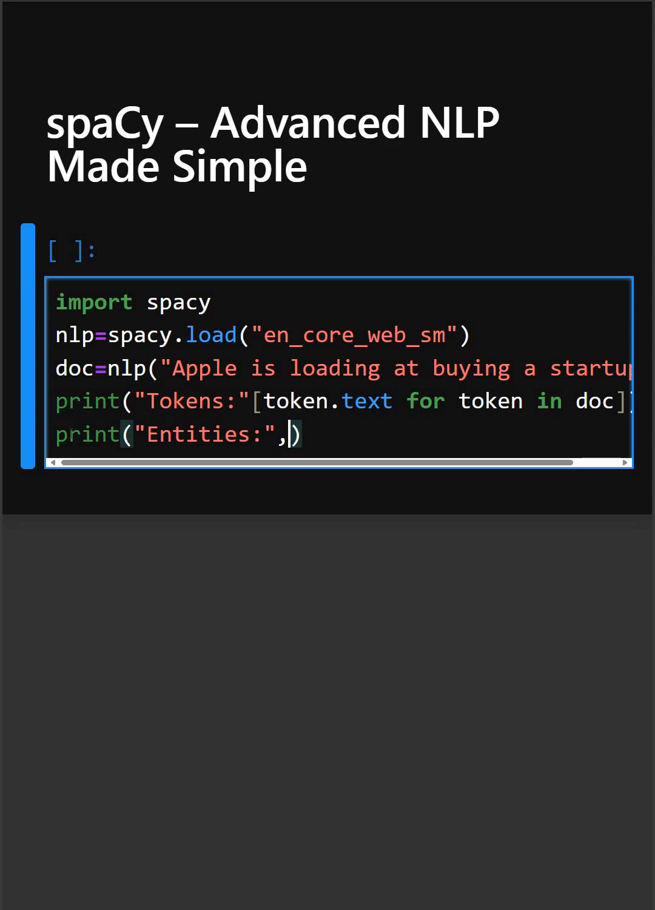
text([])
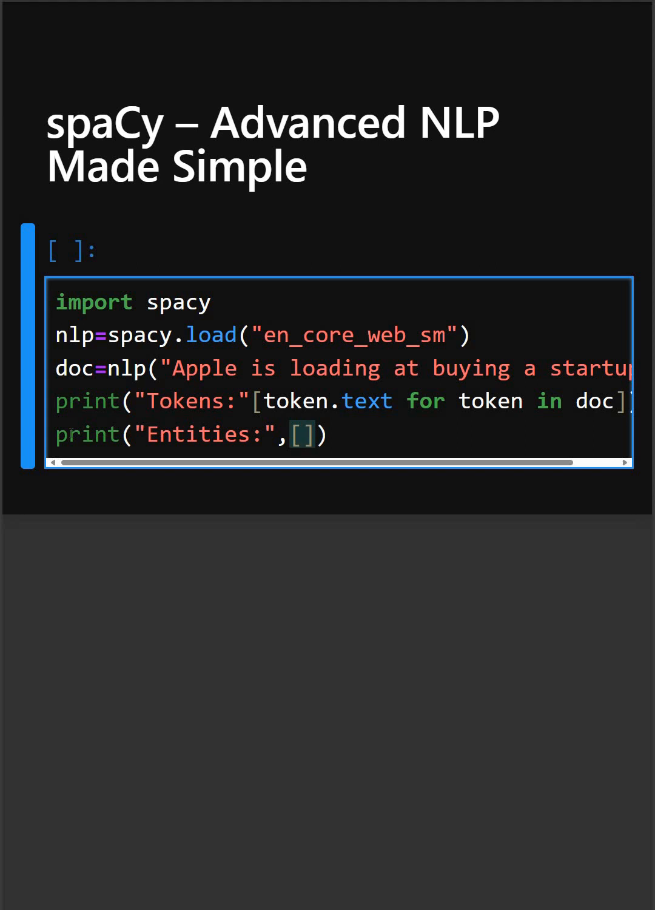
Step: Fill the list with ent.text,ent.label_ for each entity in doc.ents
click(306, 435)
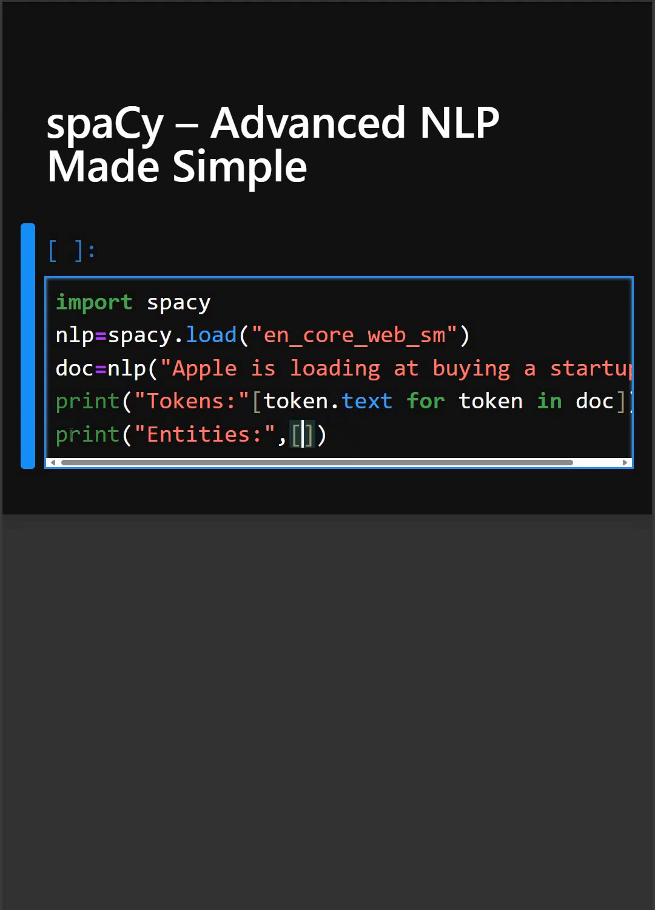
text(90)
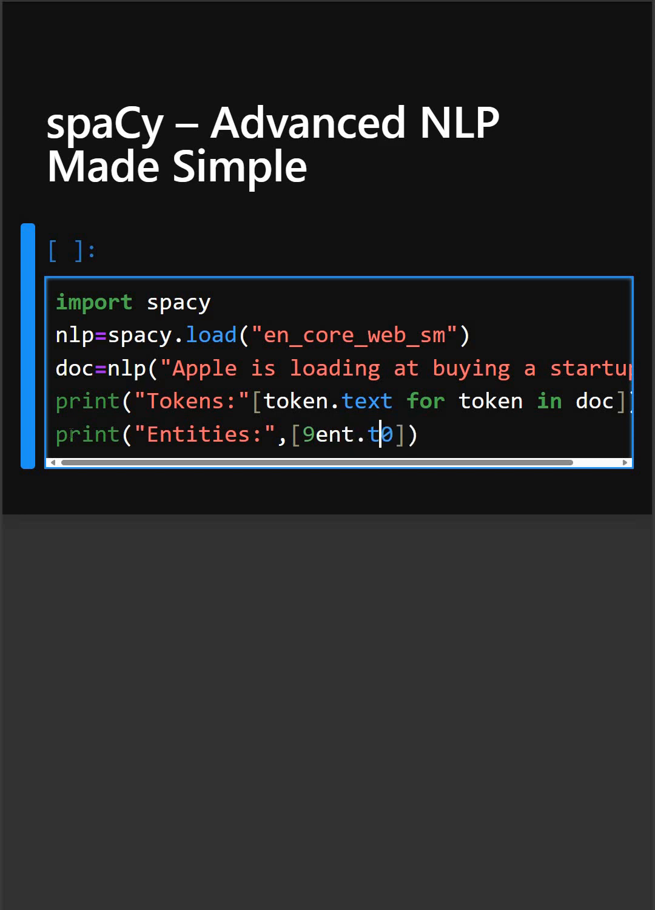
text(ext)
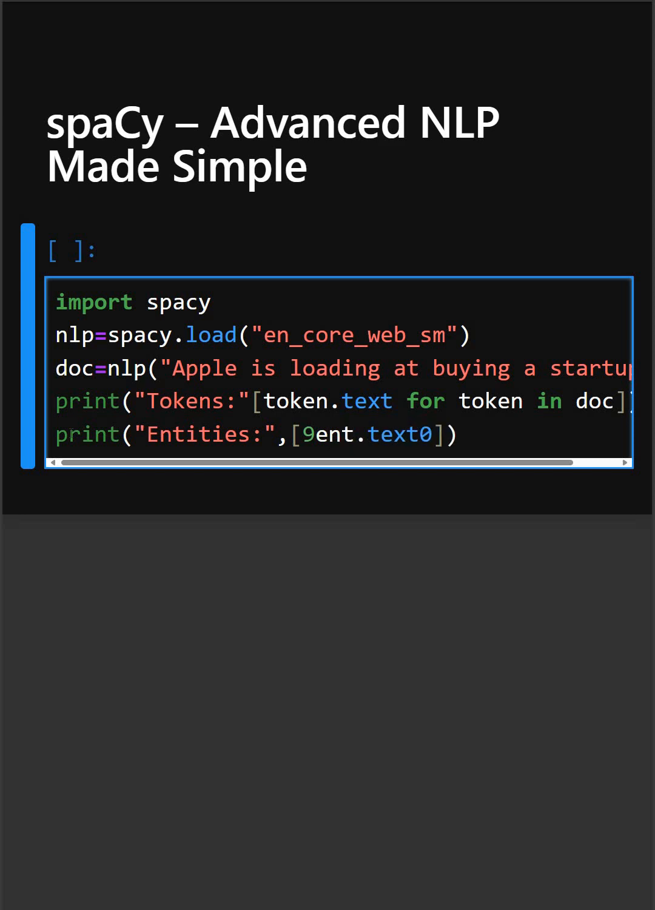
text(,ent.)
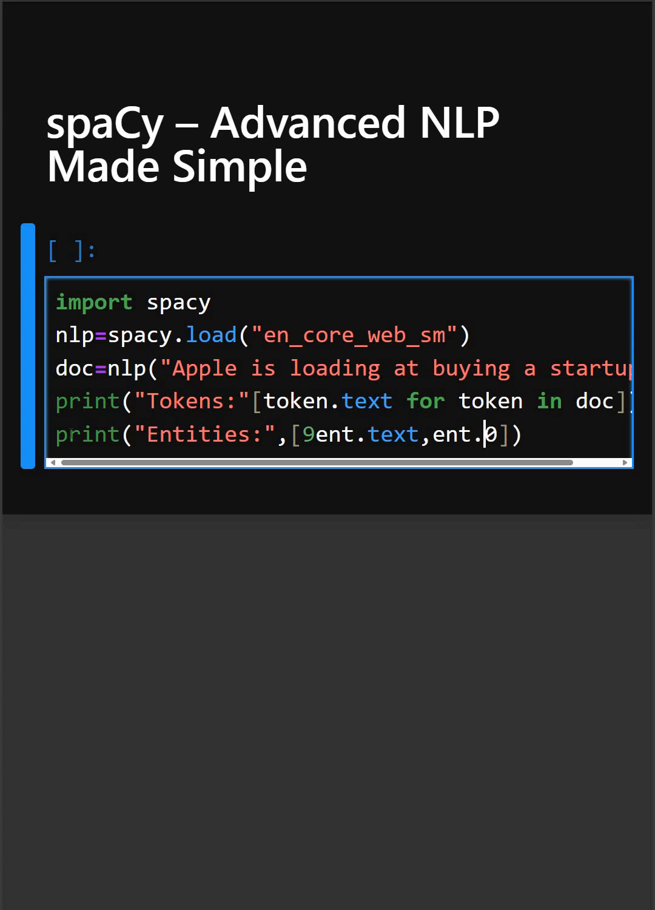
text(label)
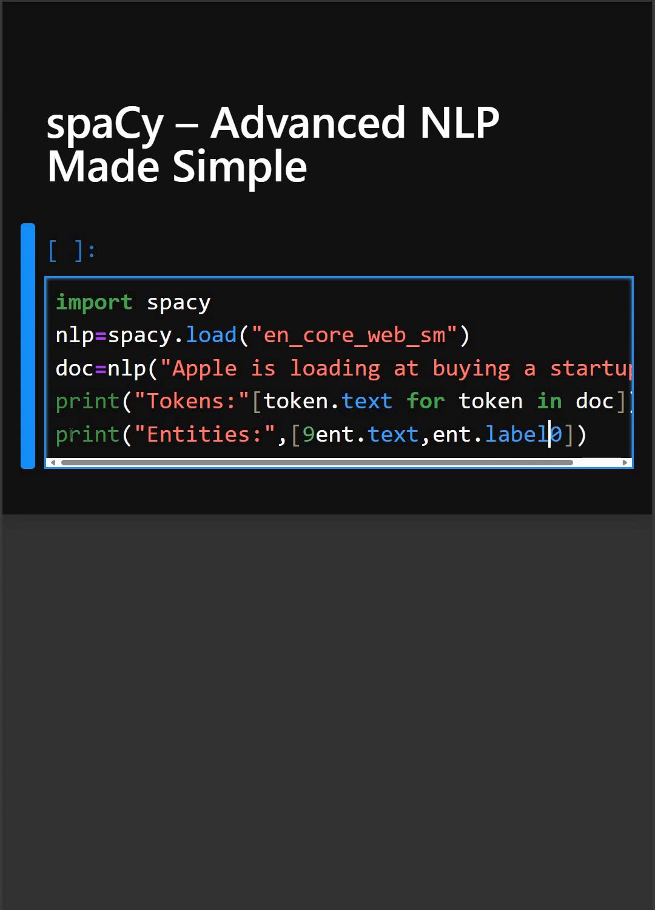
text(_ for ent in doc.ents)
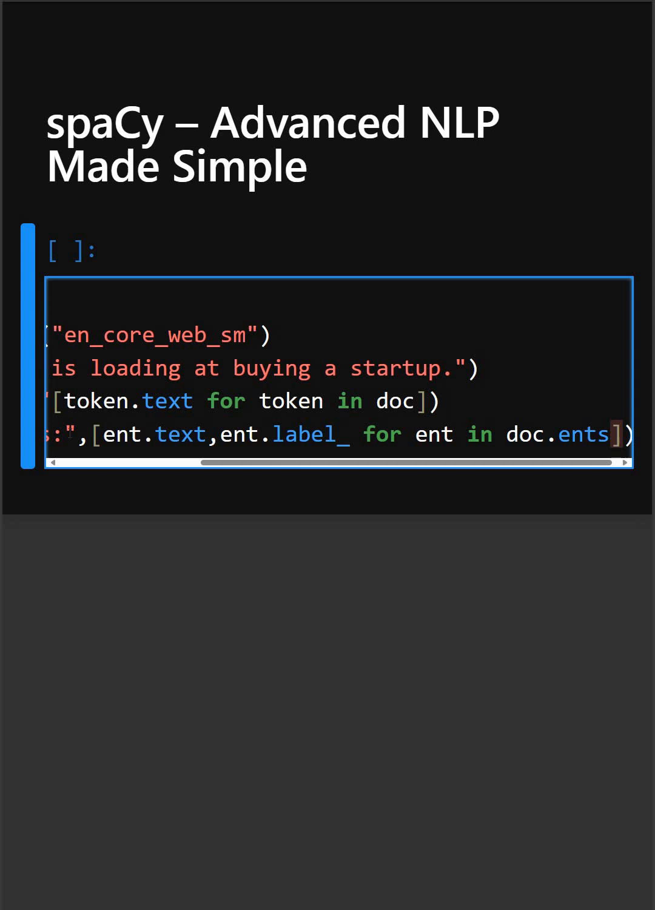
Step: Run the cell and view the token list and Entities: [('Apple', 'ORG')] output
scroll(left, 3)
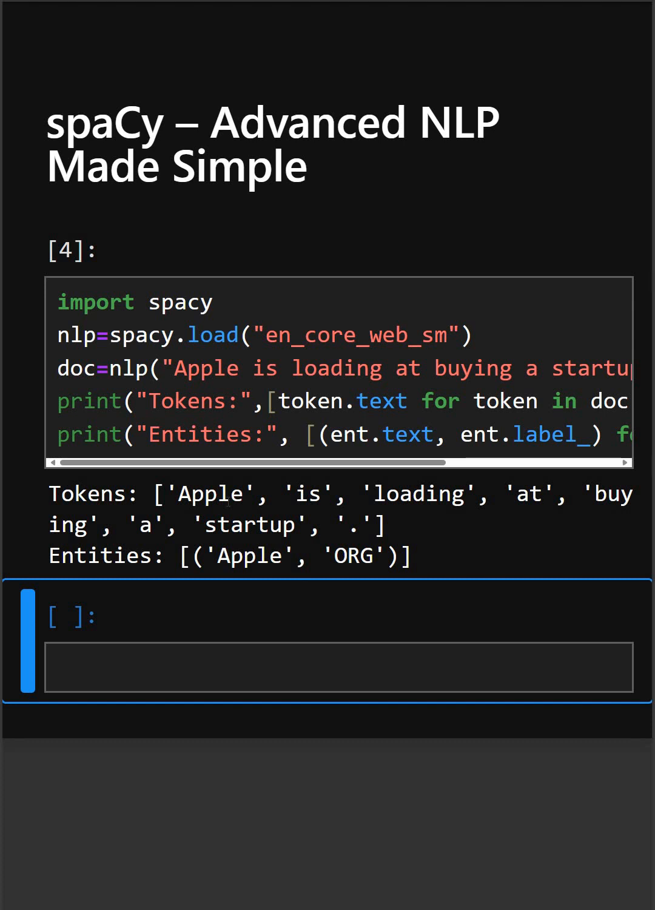
mouse_move(202, 580)
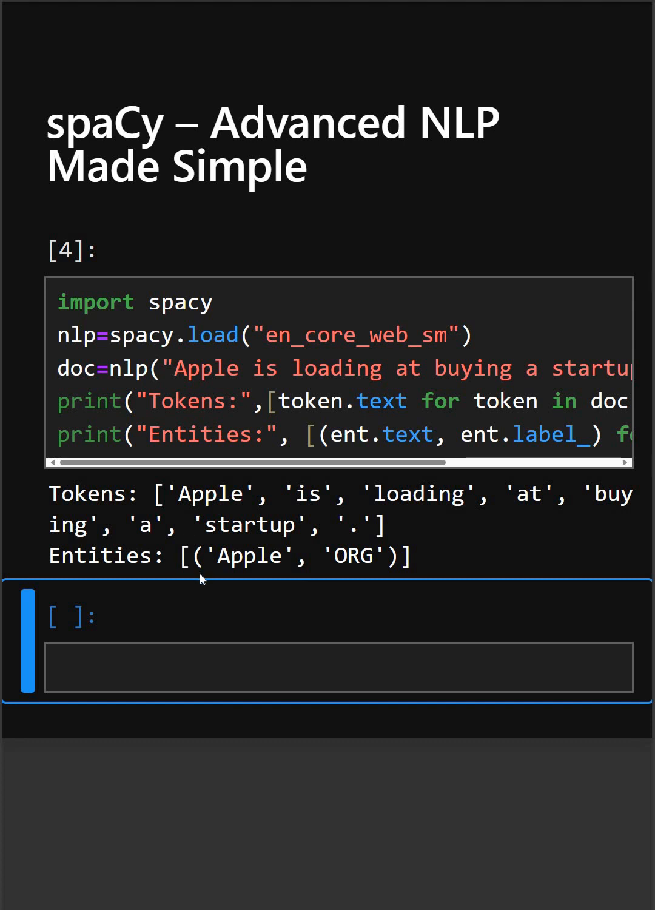
mouse_move(269, 513)
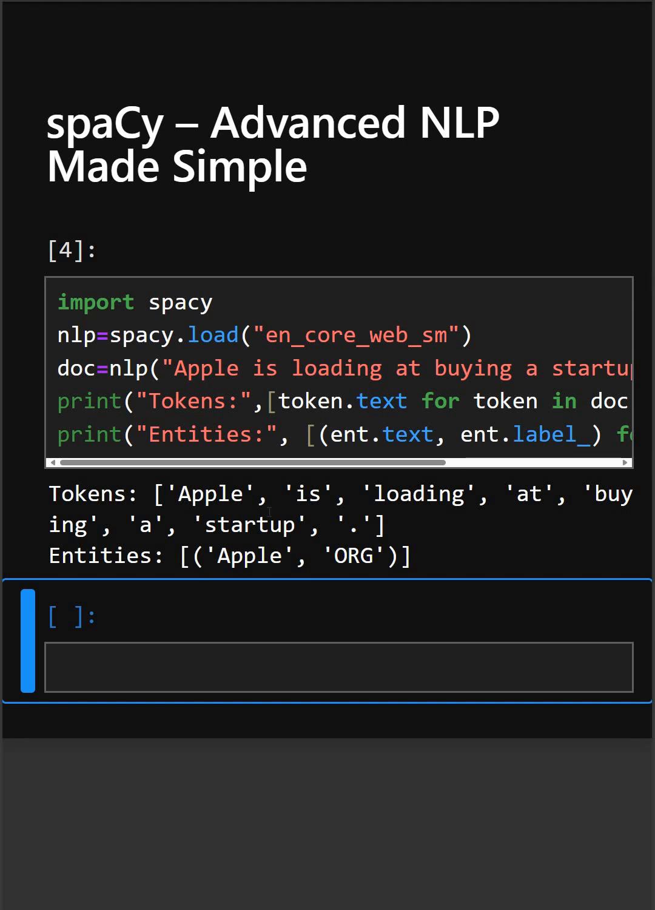